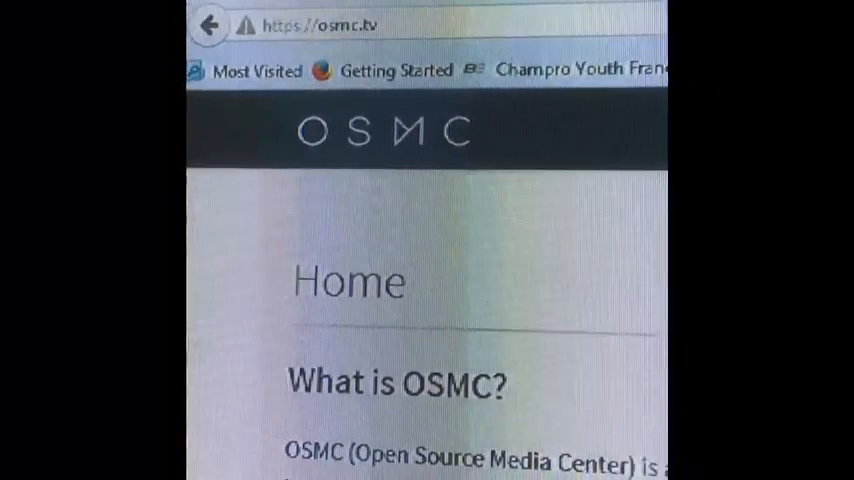
- Scroll down the osmc.tv home page toward the Download section
{"action": "scroll", "scroll_direction": "down", "scroll_amount": 3}
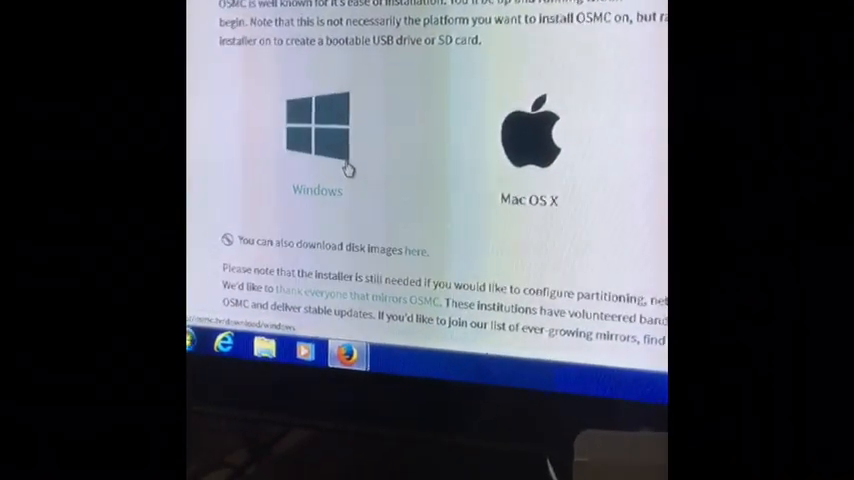
- Download the OSMC Windows installer from the download page
{"action": "left_click", "coordinate": [316, 135]}
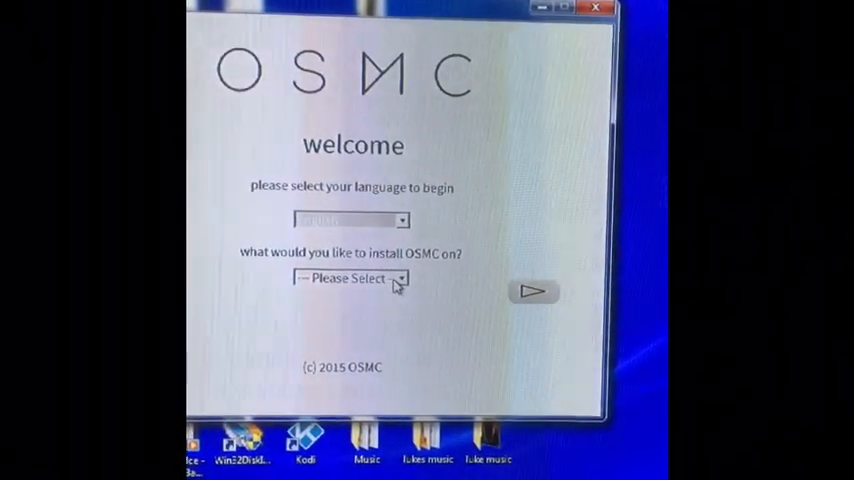
- Target Raspberry Pi 2, pick the Alpha4 version, and continue to install options
{"action": "left_click", "coordinate": [349, 278]}
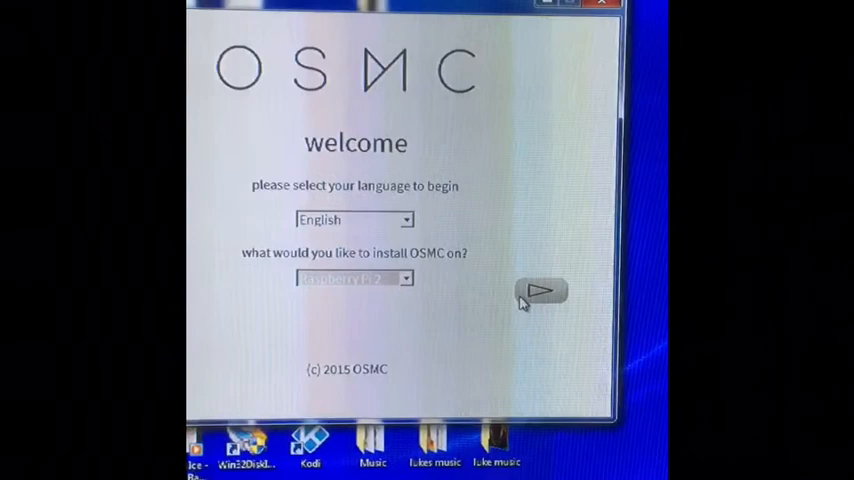
{"action": "left_click", "coordinate": [542, 291]}
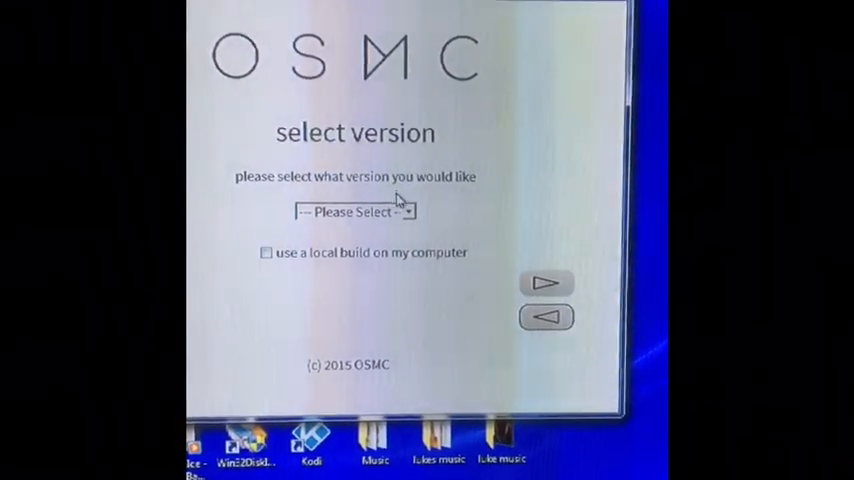
{"action": "left_click", "coordinate": [355, 212]}
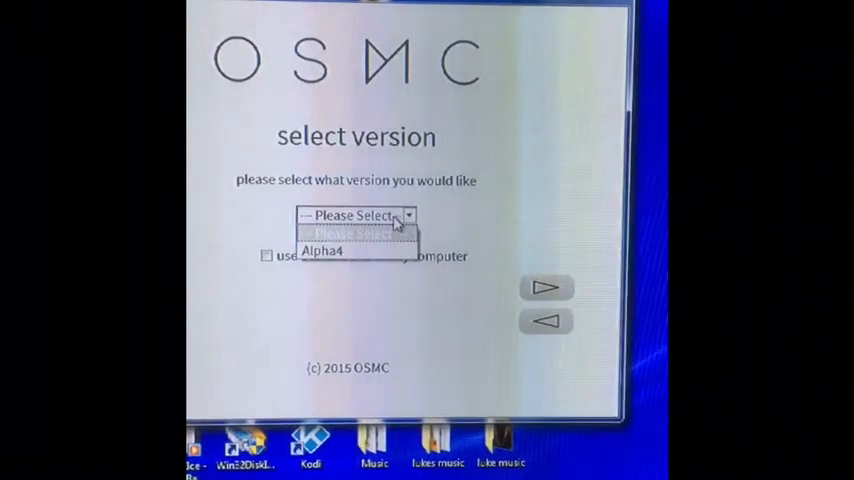
{"action": "left_click", "coordinate": [322, 251]}
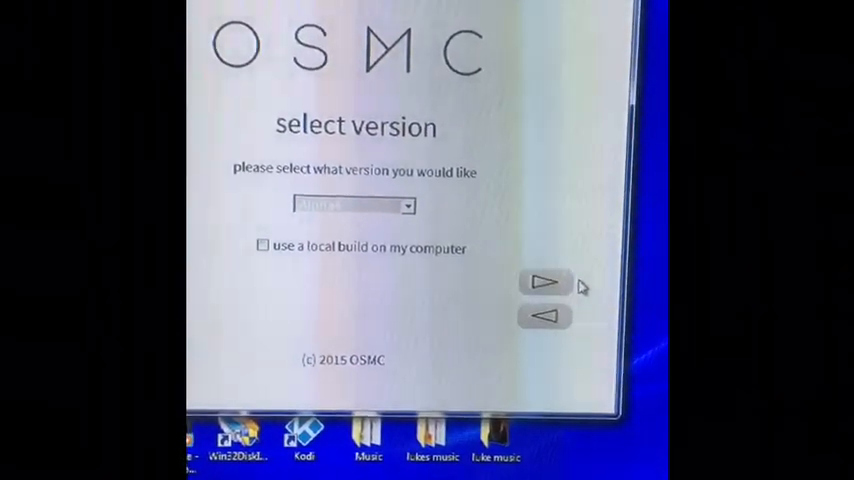
{"action": "left_click", "coordinate": [544, 282]}
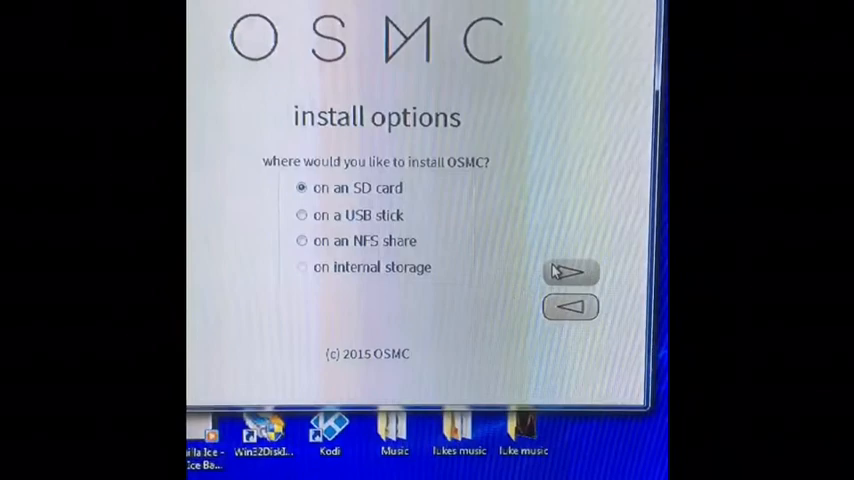
- Install to an SD card over wired networking on the 7600MB E:\ device
{"action": "left_click", "coordinate": [570, 272]}
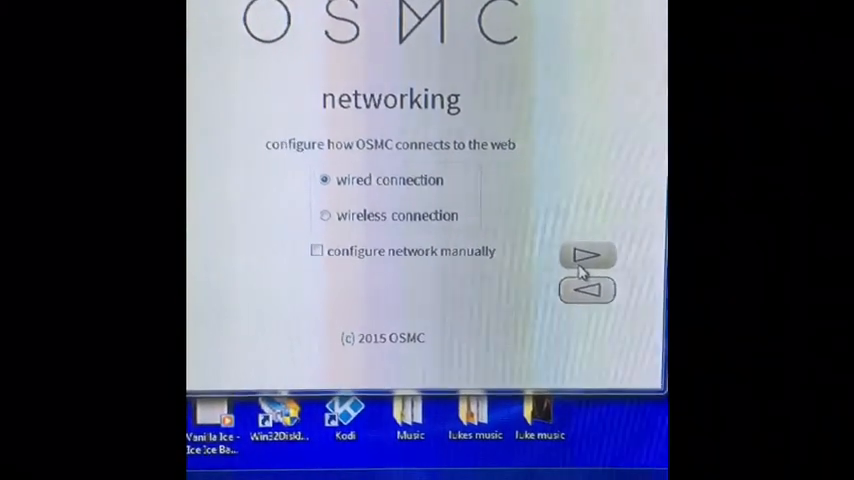
{"action": "left_click", "coordinate": [588, 258]}
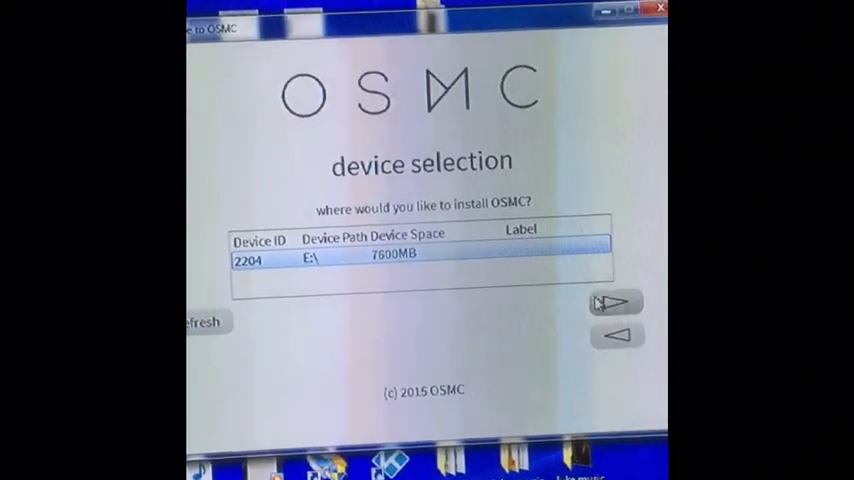
{"action": "left_click", "coordinate": [615, 303]}
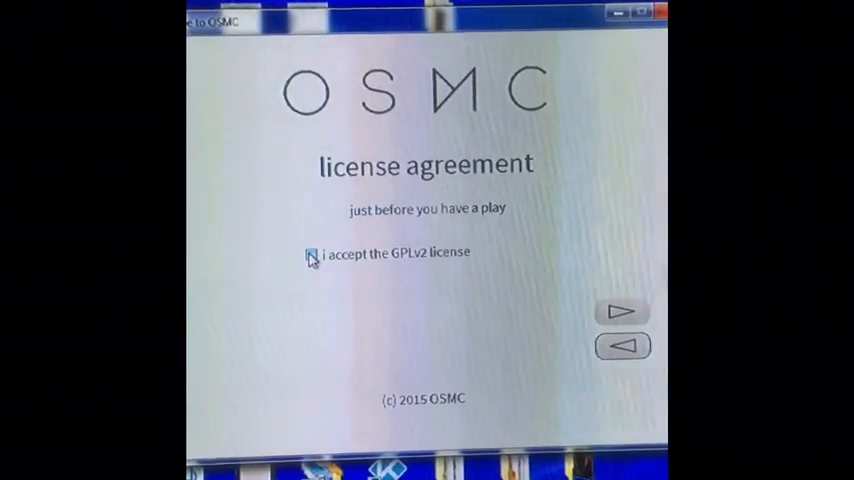
- Accept the GPLv2 license and confirm re-downloading the OSMC image
{"action": "left_click", "coordinate": [312, 253]}
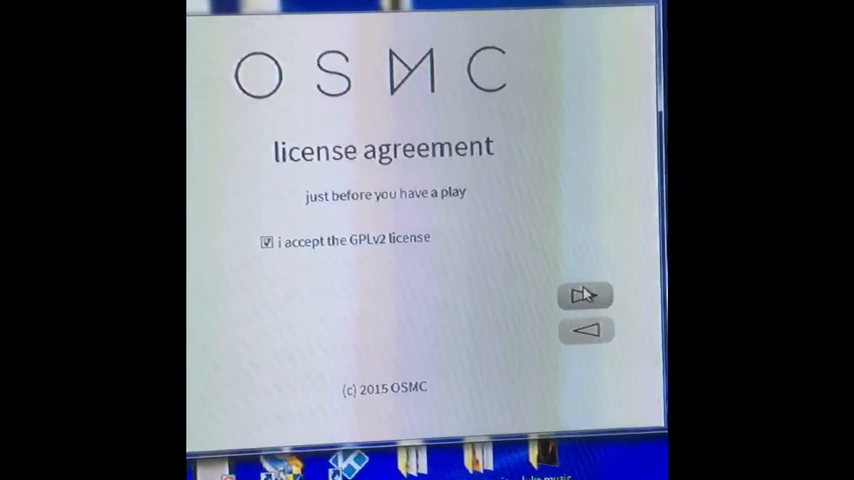
{"action": "left_click", "coordinate": [585, 294]}
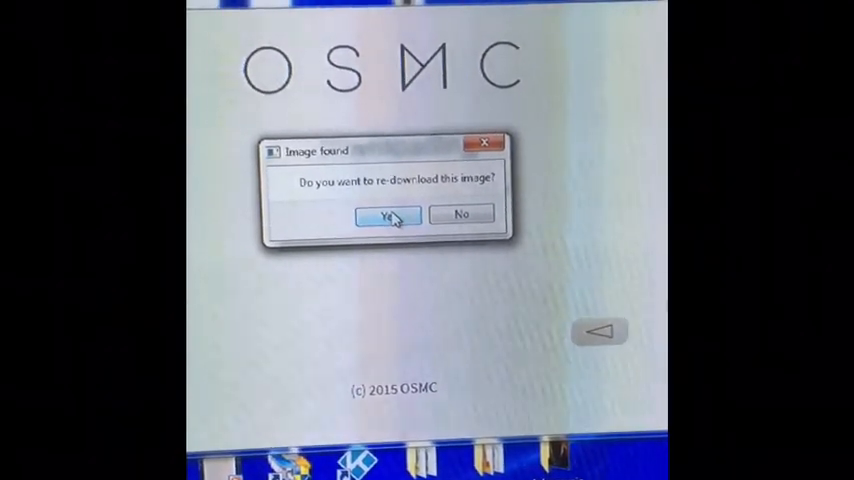
{"action": "left_click", "coordinate": [385, 215]}
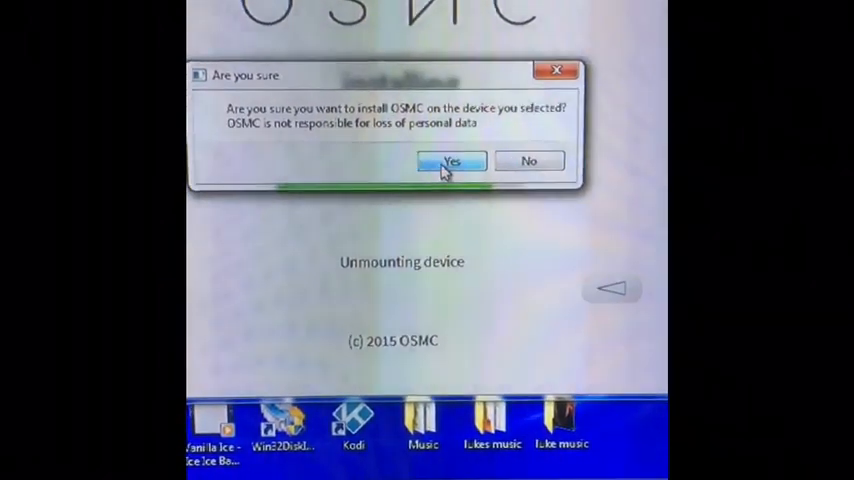
- Confirm installing OSMC on the device, then close the installer at the congratulations screen
{"action": "left_click", "coordinate": [451, 161]}
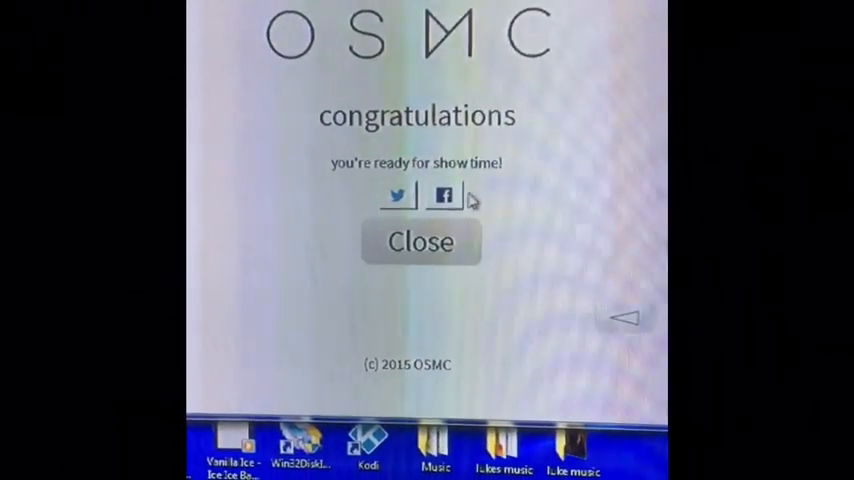
{"action": "left_click", "coordinate": [420, 242]}
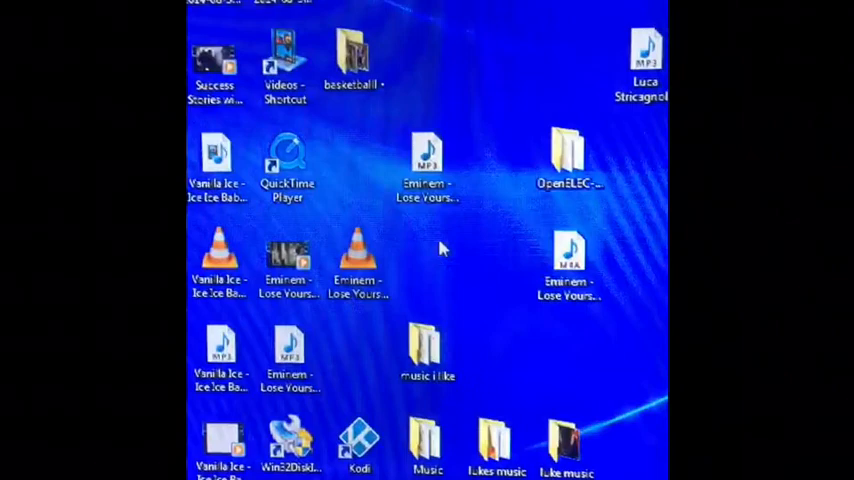